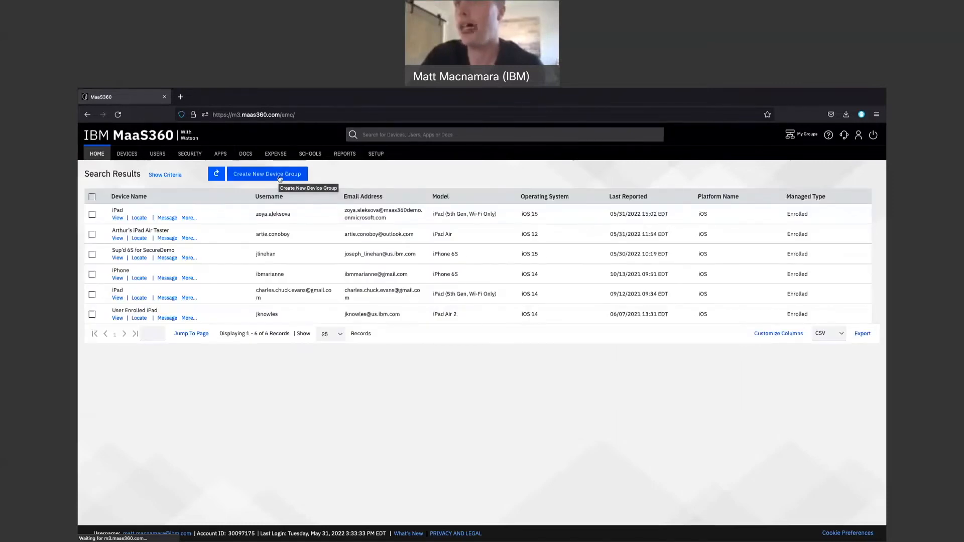
- Show the Active Devices group's action menu from the Devices > Groups list
click(126, 153)
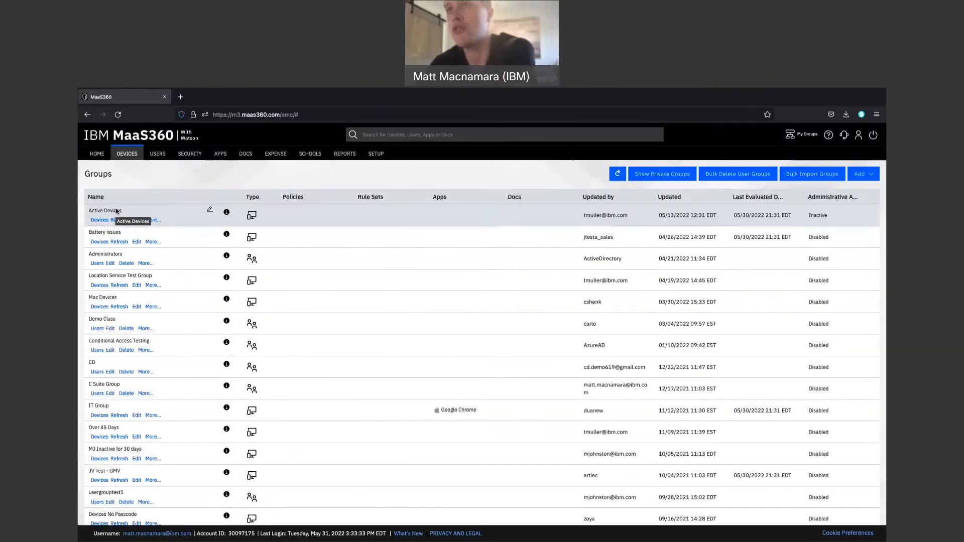
click(153, 220)
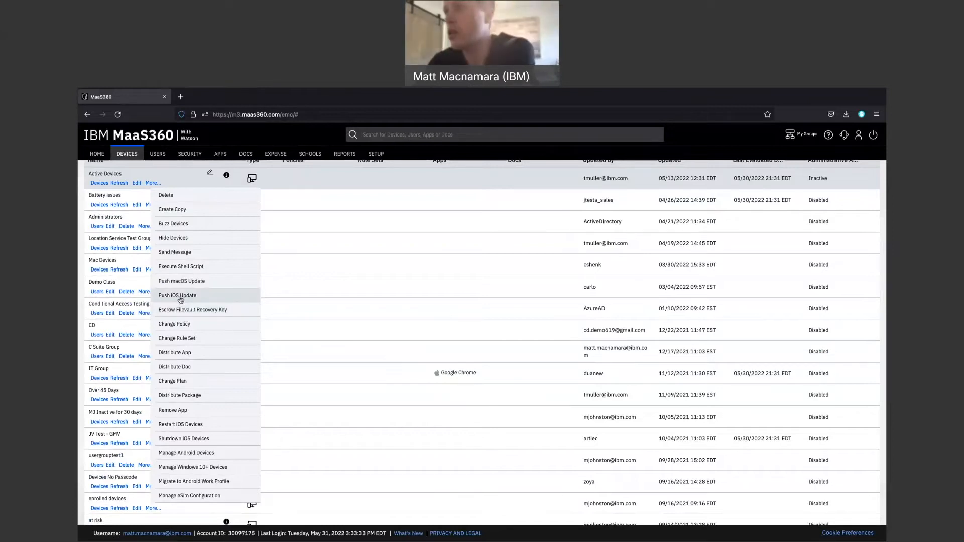
mouse_move(179, 298)
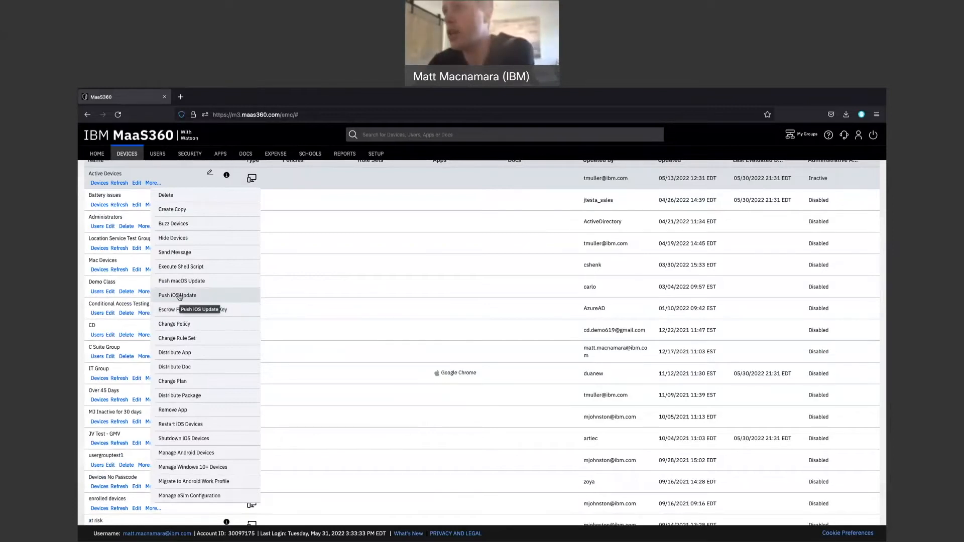
- Review the Push iOS Update dialog's Download and Install options, then cancel it
click(176, 296)
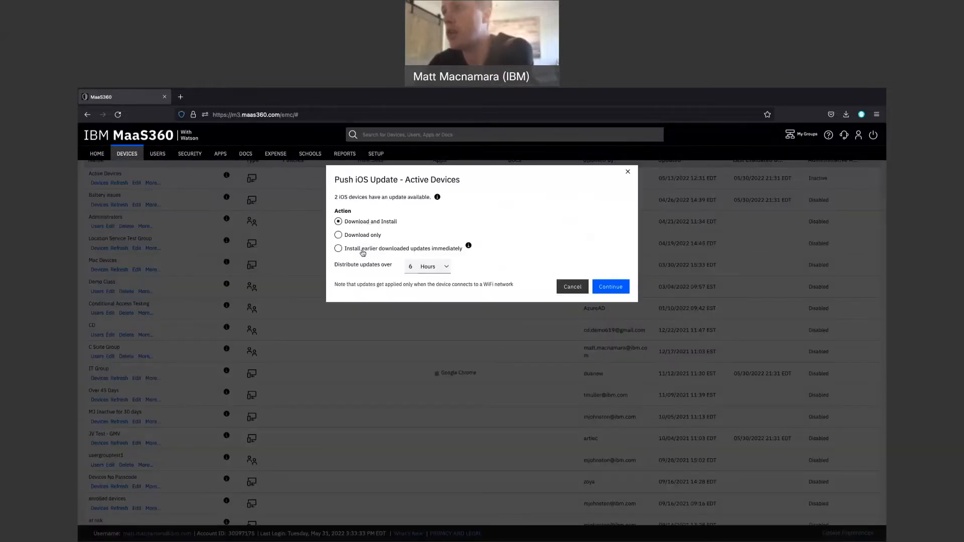
mouse_move(423, 254)
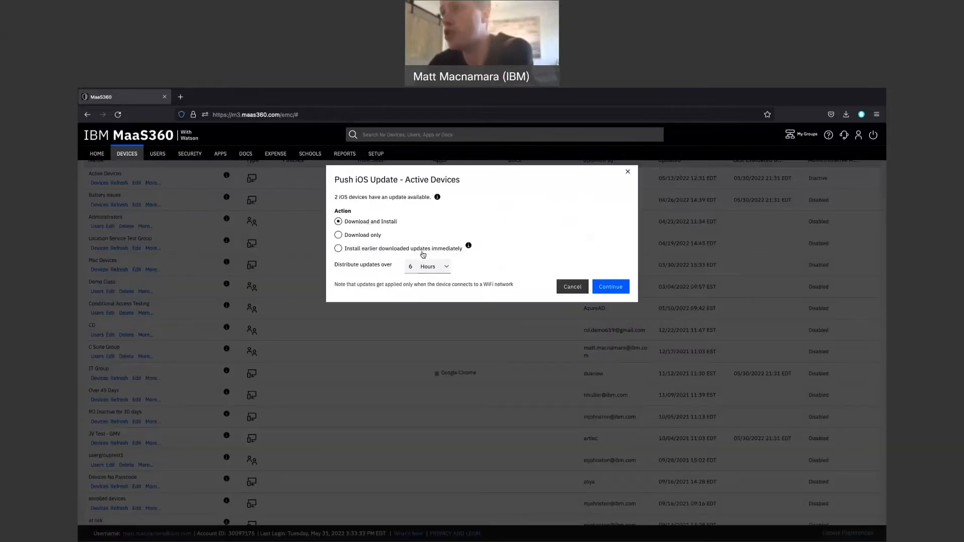
mouse_move(443, 255)
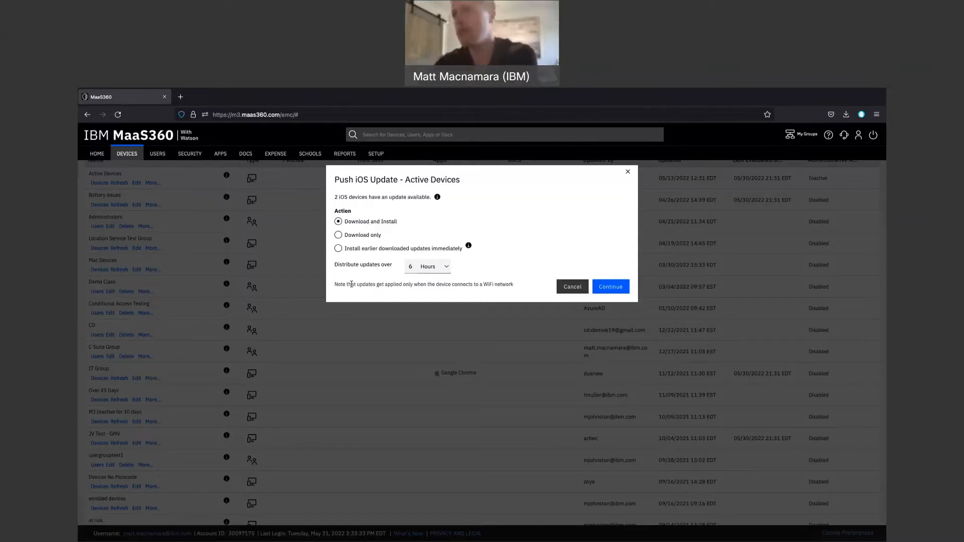
mouse_move(627, 176)
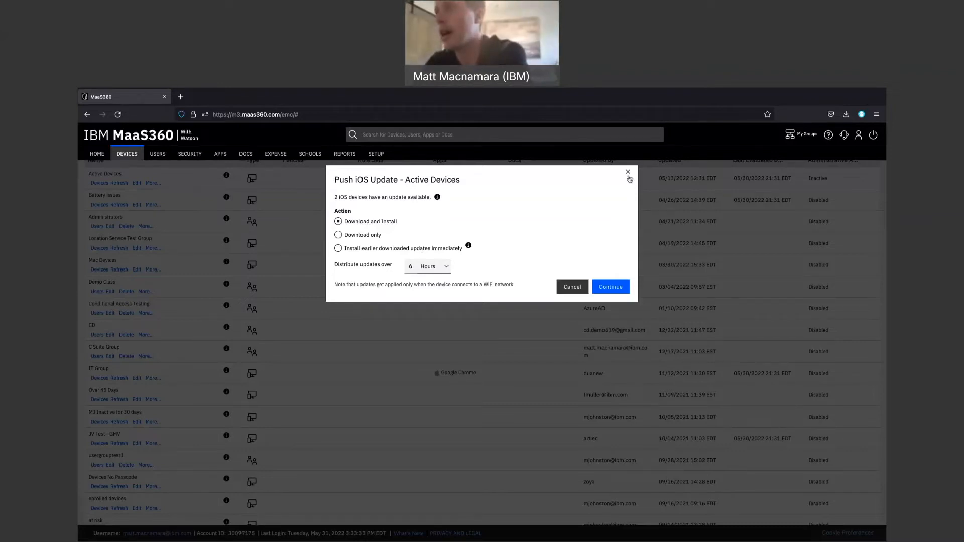
click(627, 172)
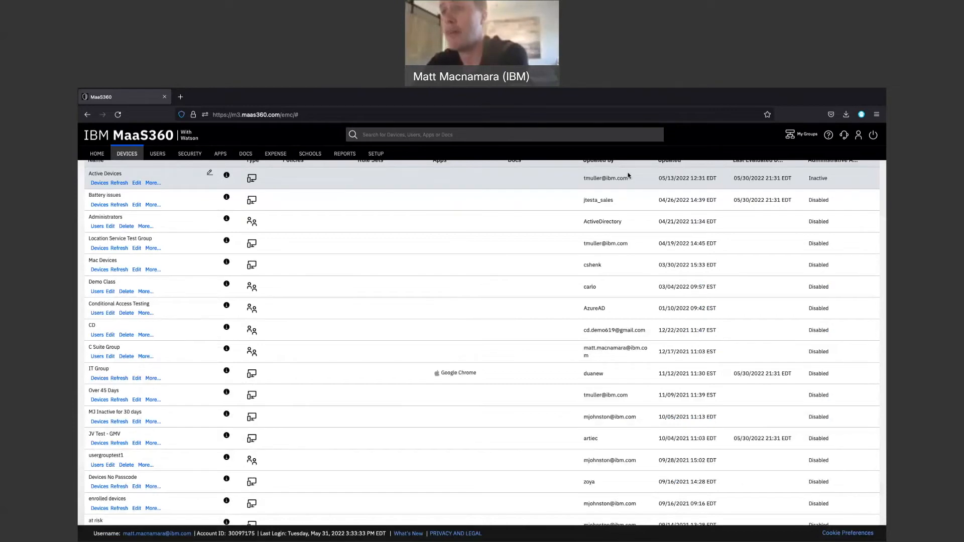
- Open the 'cd byod demo may' Android policy from Security > Policies
click(189, 153)
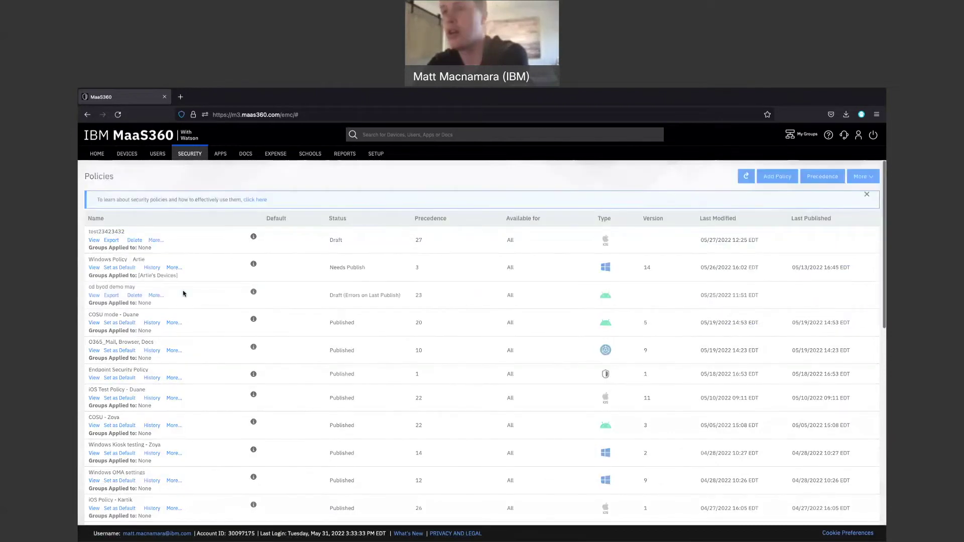
click(93, 295)
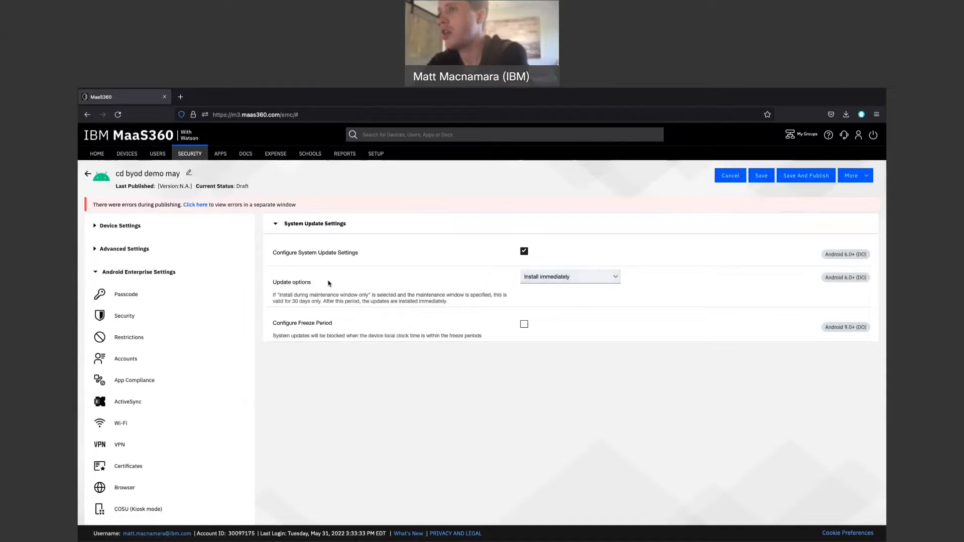
- Try 'Install during maintenance window only', then set Update options to 'Postpone updates'
click(569, 276)
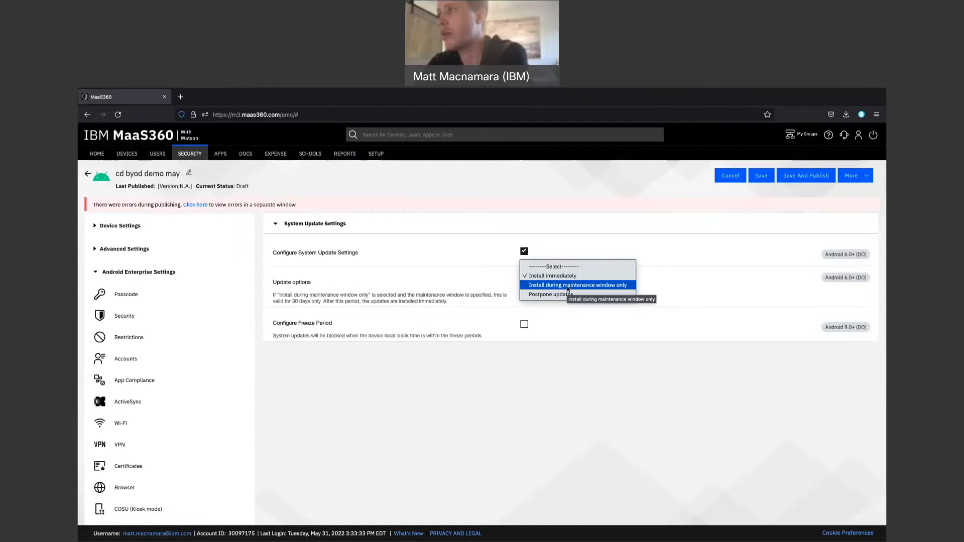
click(577, 285)
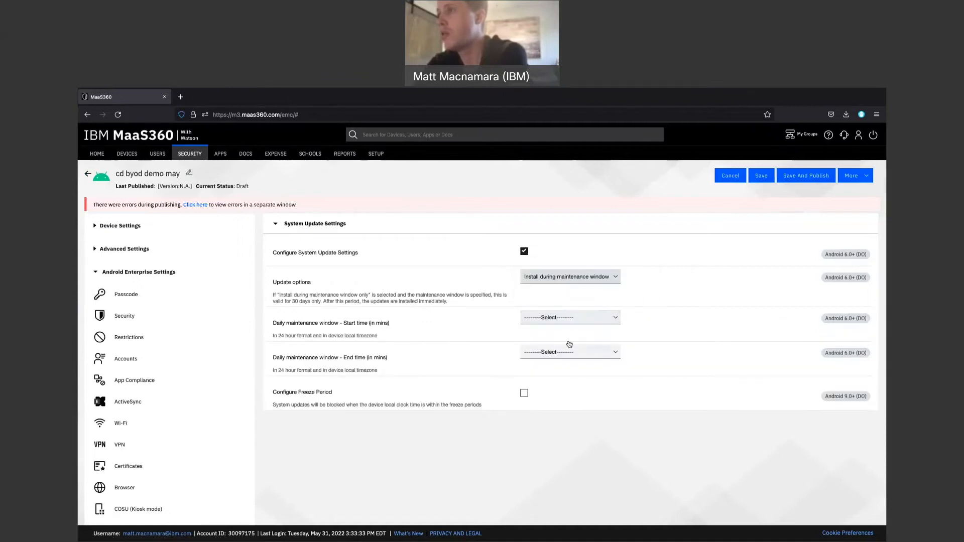
click(569, 277)
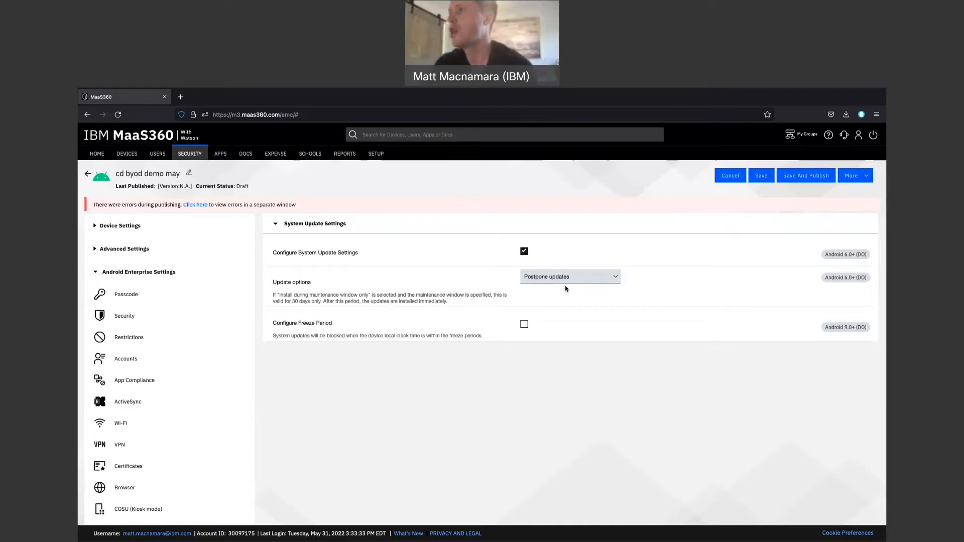
mouse_move(544, 376)
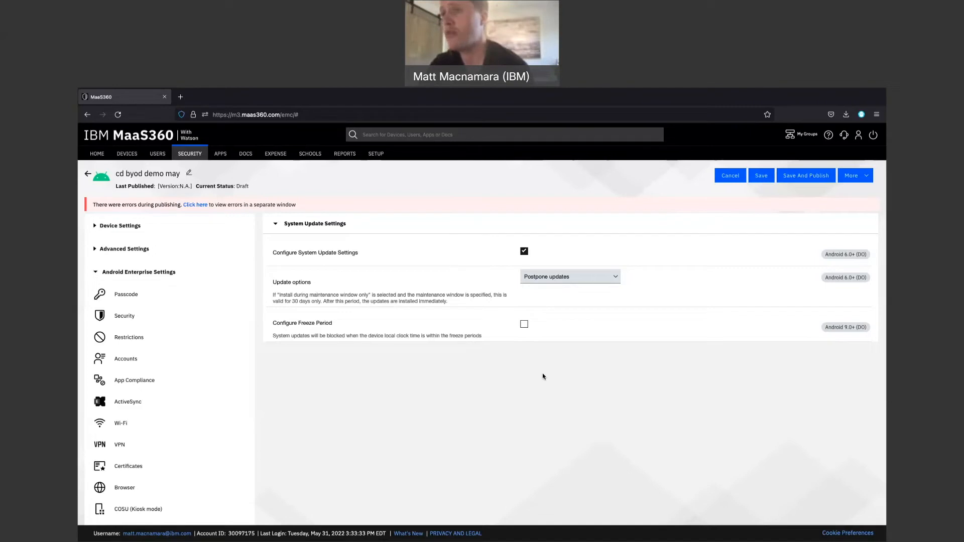
- Preview the maintenance window start/end fields, then revert Update options to 'Postpone updates'
click(569, 276)
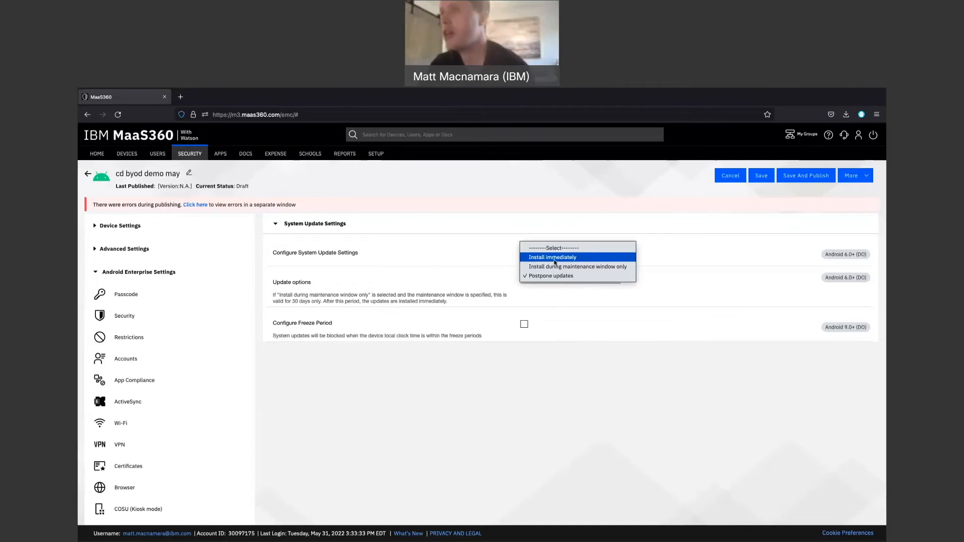
mouse_move(555, 267)
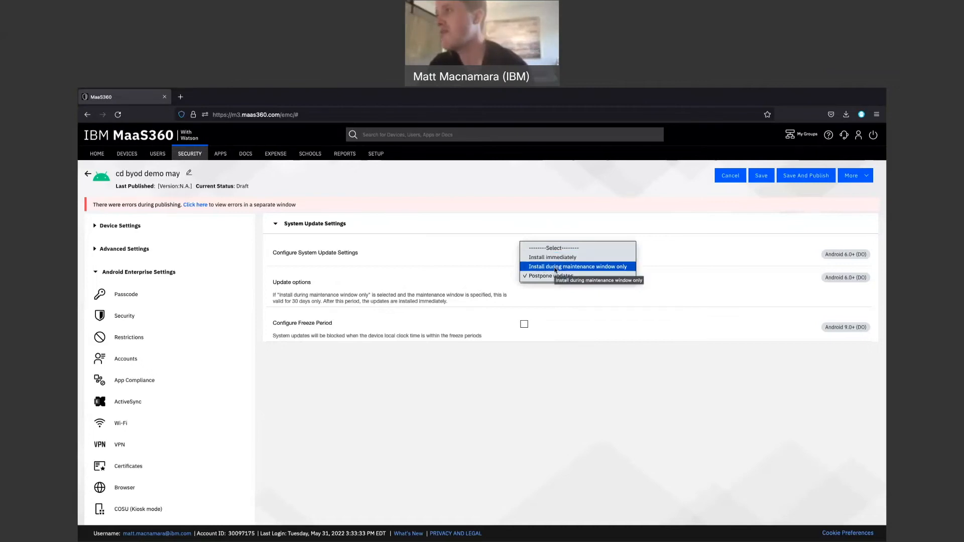
click(578, 267)
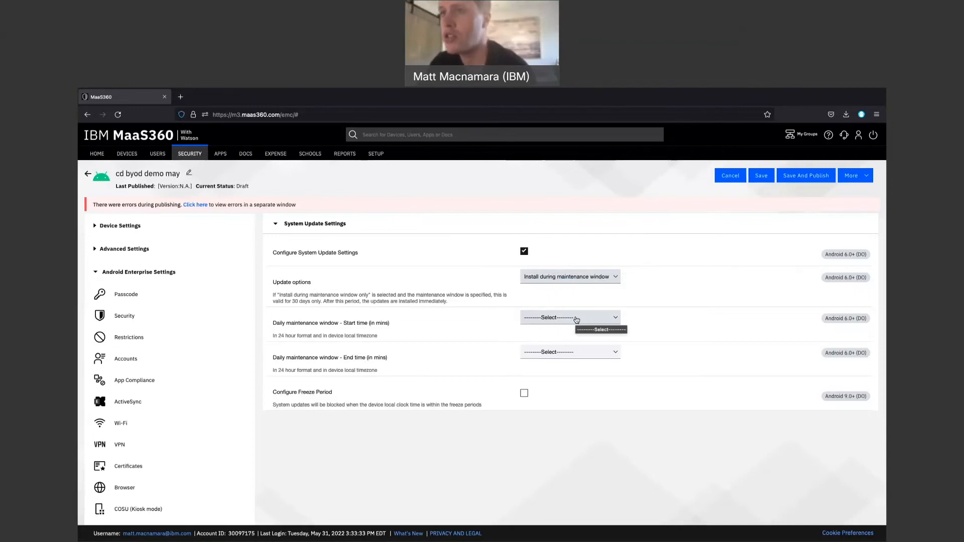
mouse_move(469, 239)
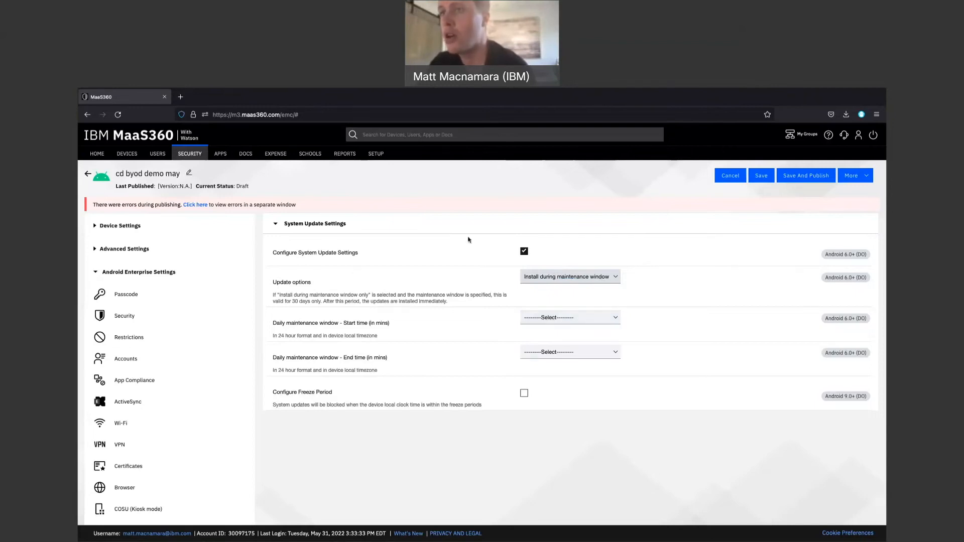
mouse_move(522, 334)
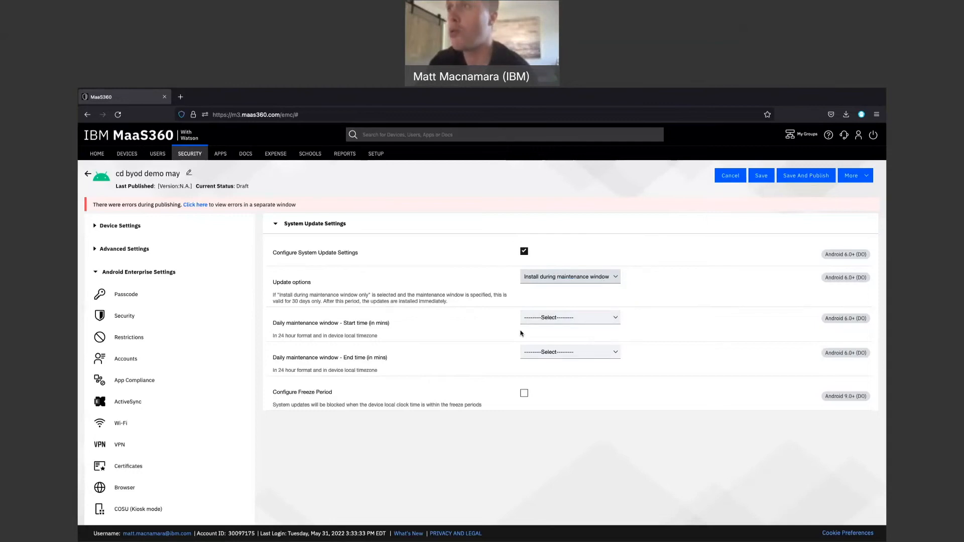
click(569, 276)
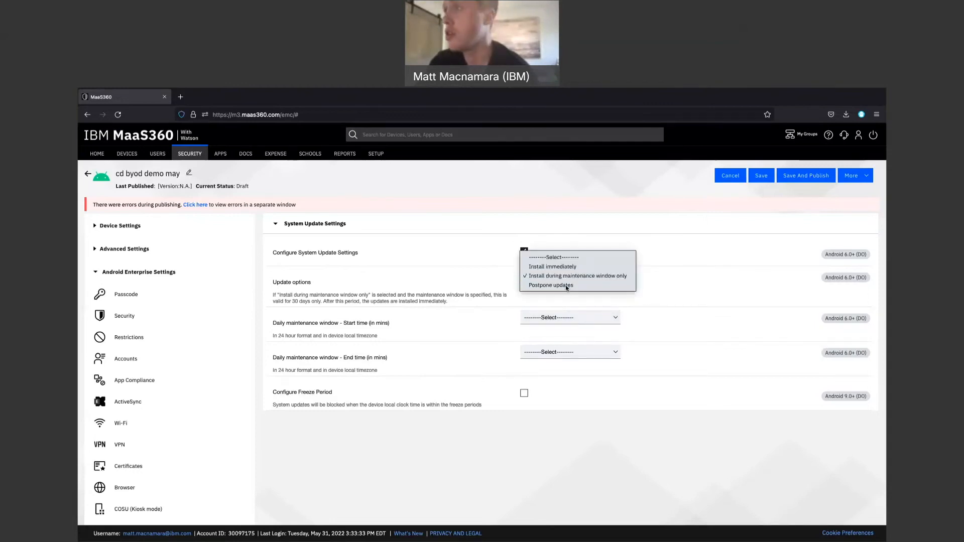
click(550, 285)
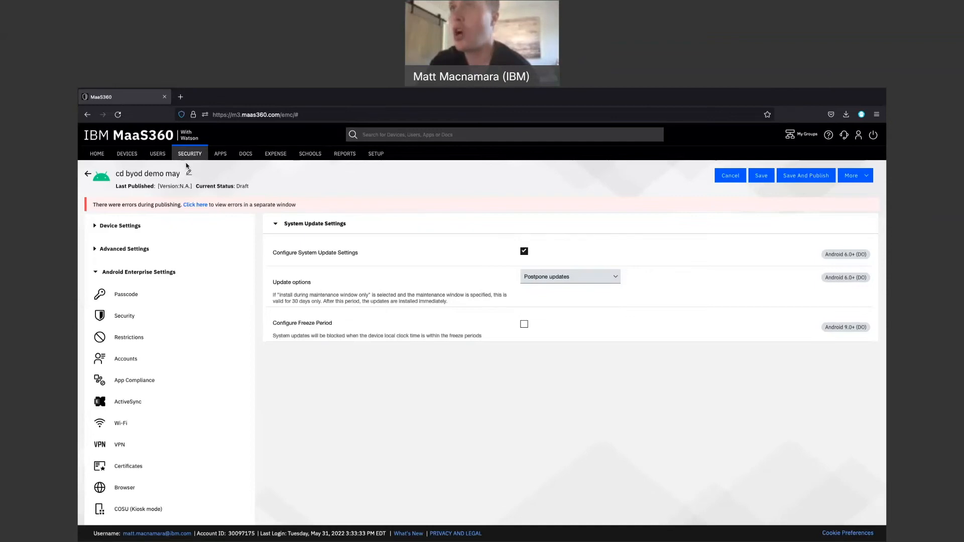
- Open the Amazon rule set for editing from Security > Compliance Rules
click(189, 153)
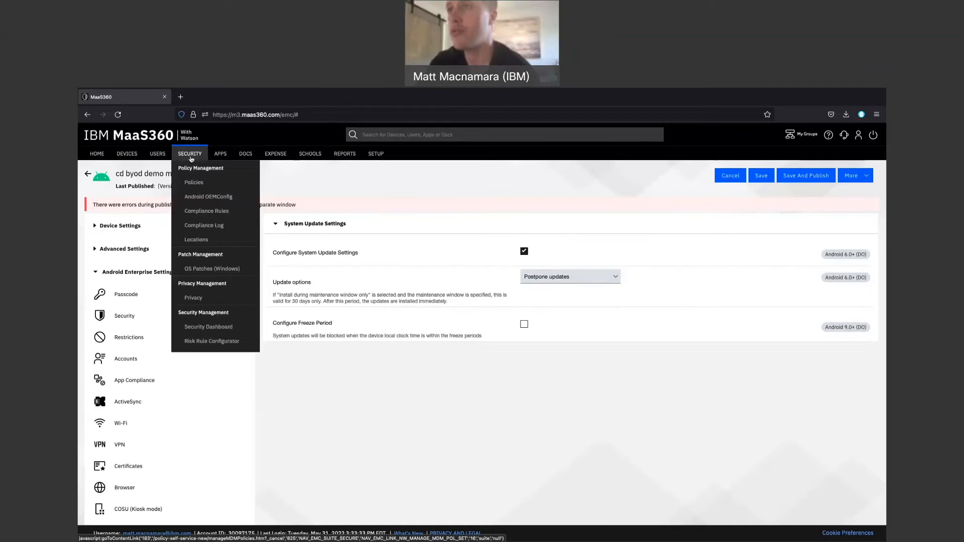
mouse_move(201, 215)
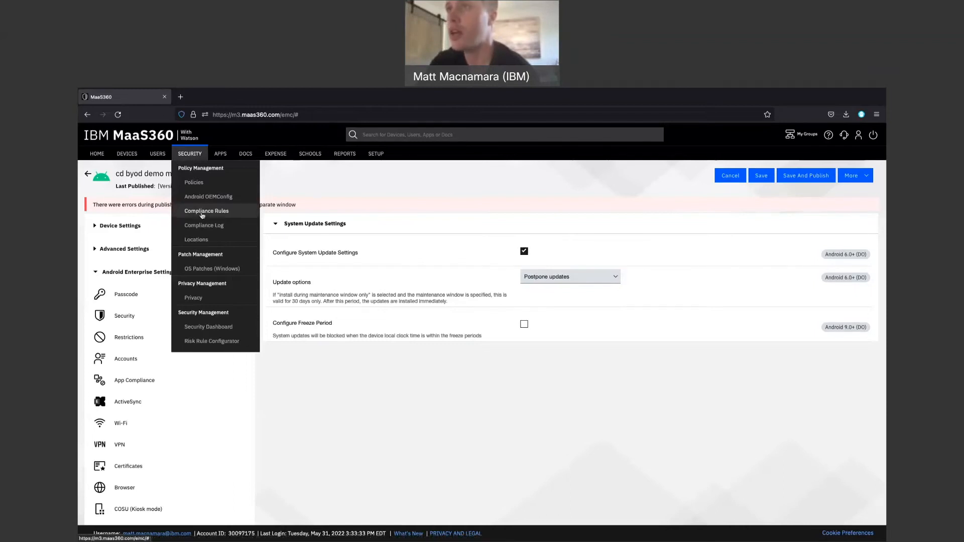
click(206, 210)
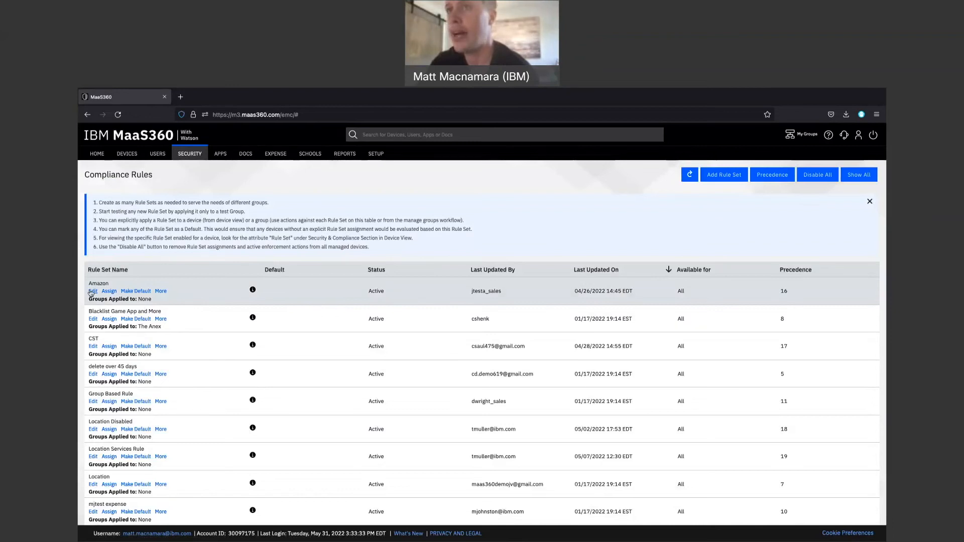
click(92, 291)
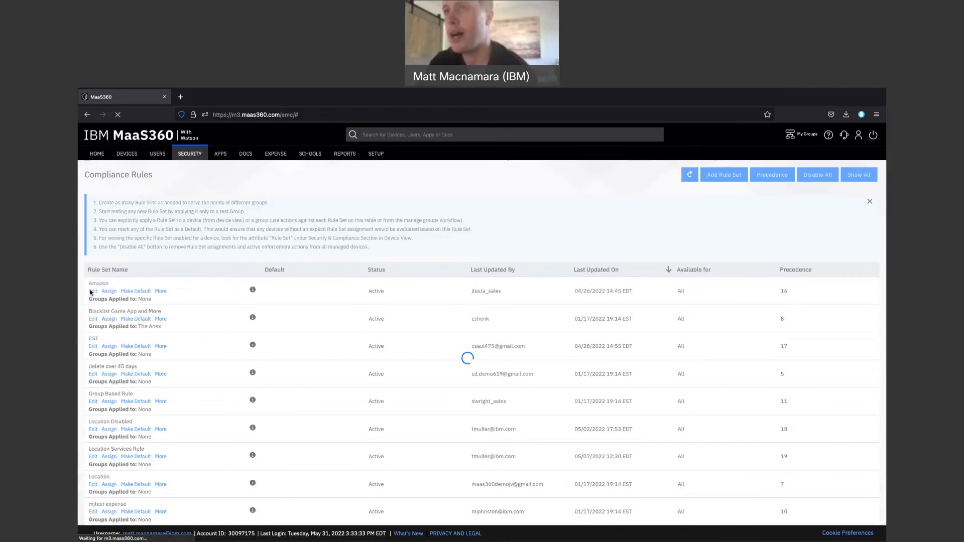
click(93, 291)
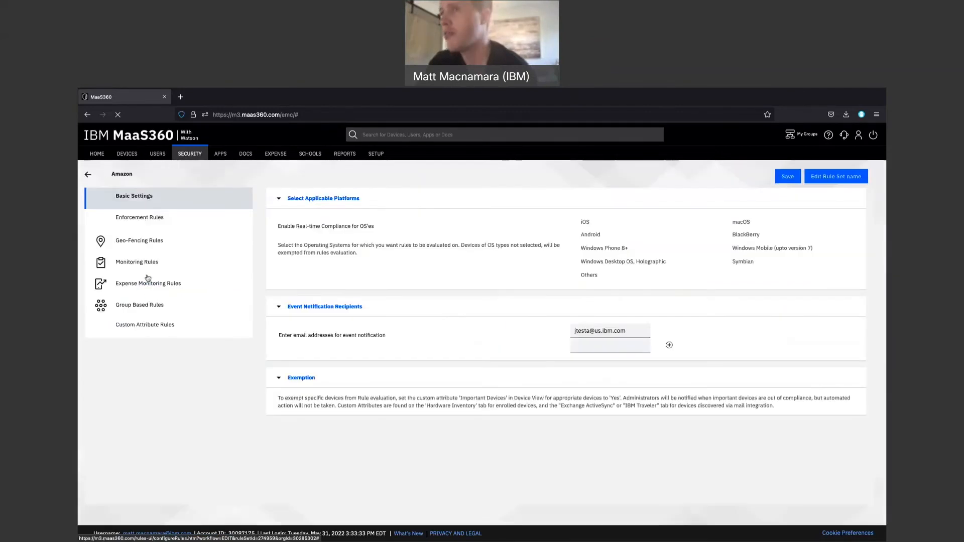
- Enable the OS Versions enforcement rule with iOS Max. OS Version 15.5
click(140, 216)
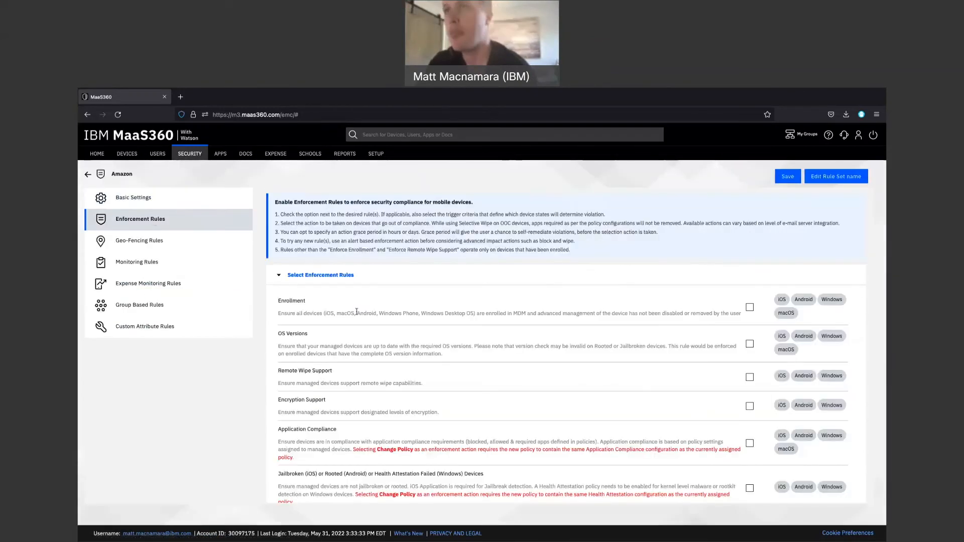
click(748, 343)
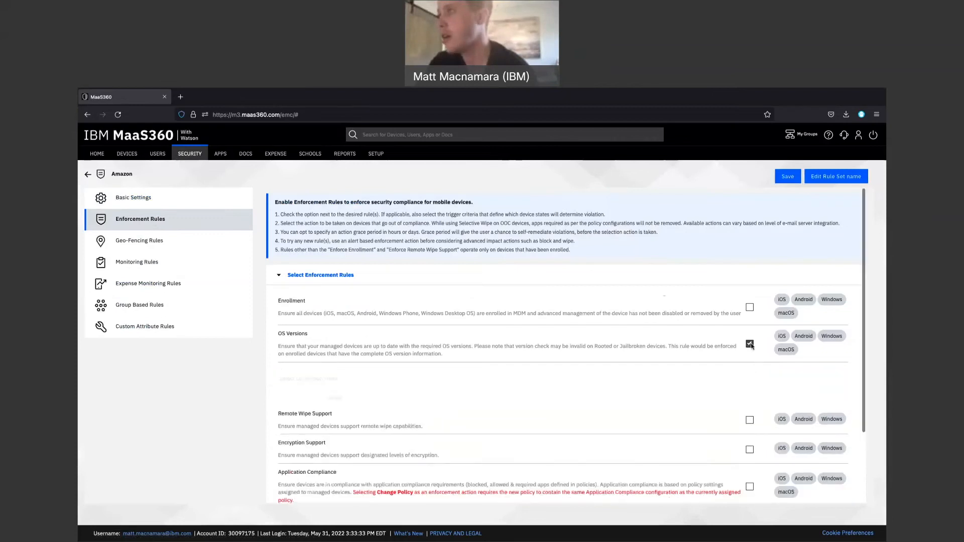
click(748, 346)
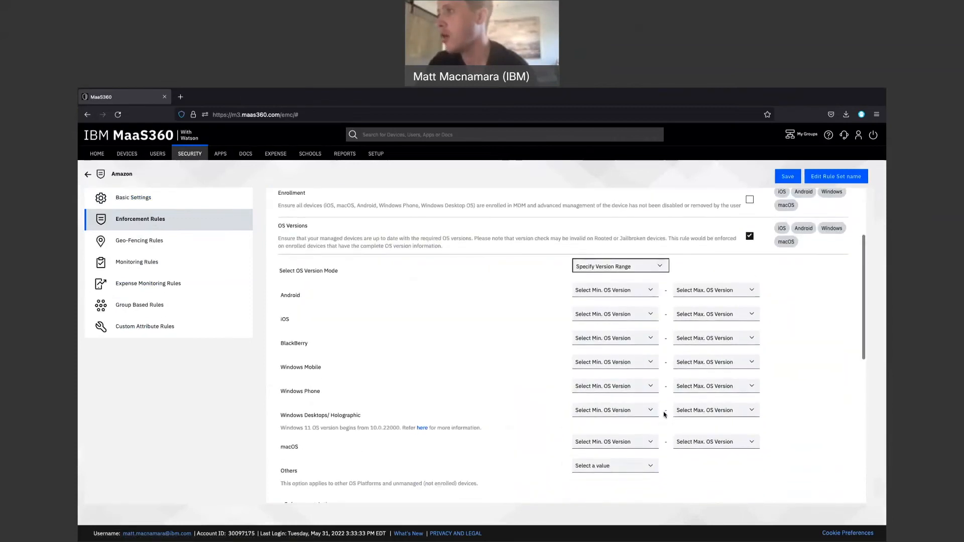
scroll(down, 3)
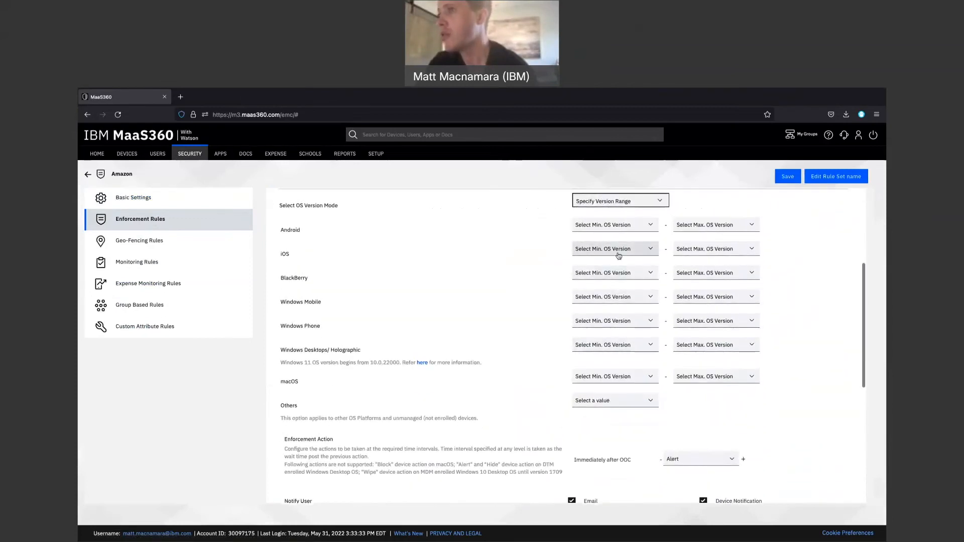
mouse_move(610, 255)
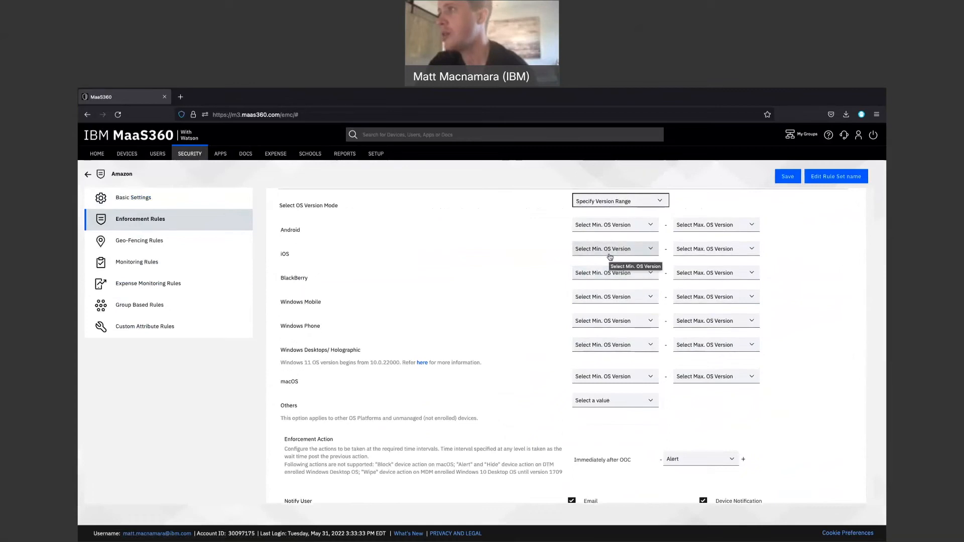
click(716, 225)
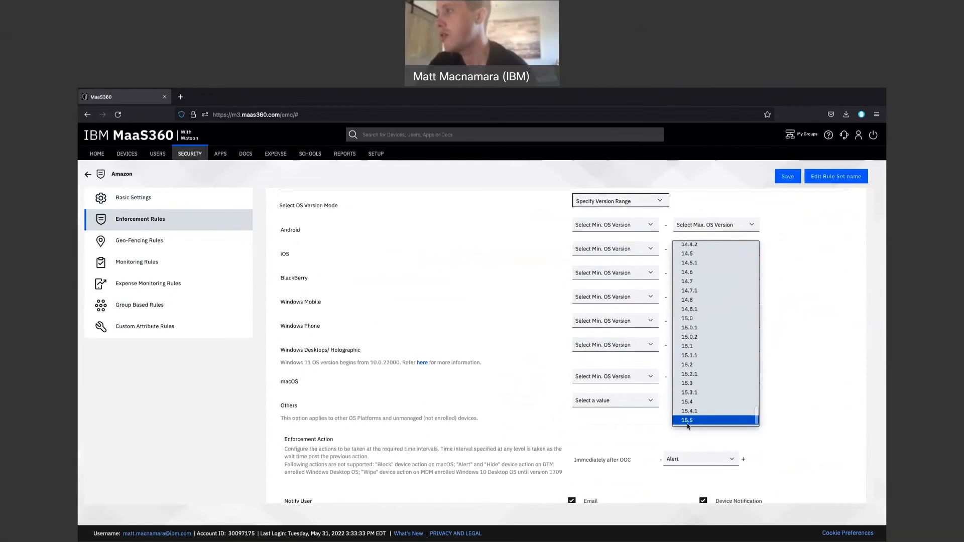
click(687, 419)
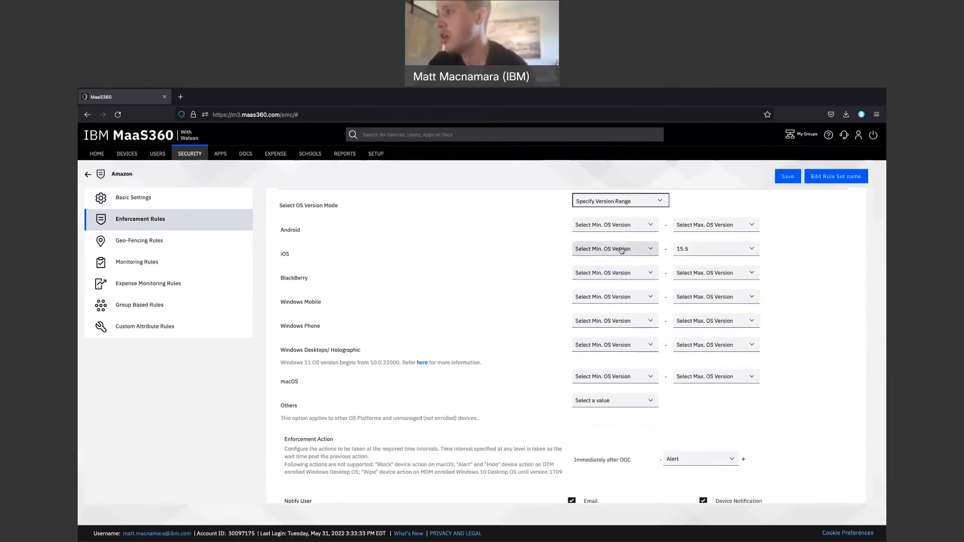
- Add a second enforcement action triggered 1 hour after the initial alert
click(614, 249)
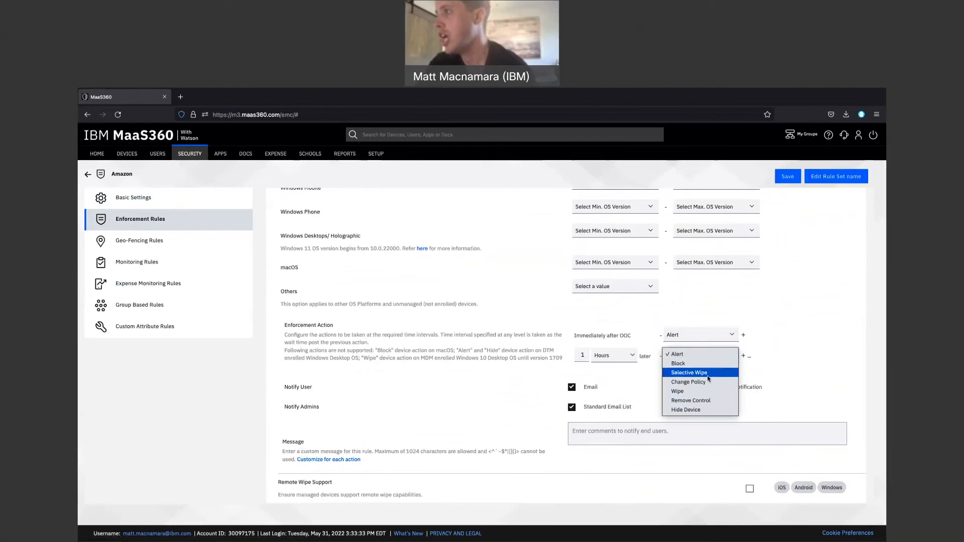
click(688, 373)
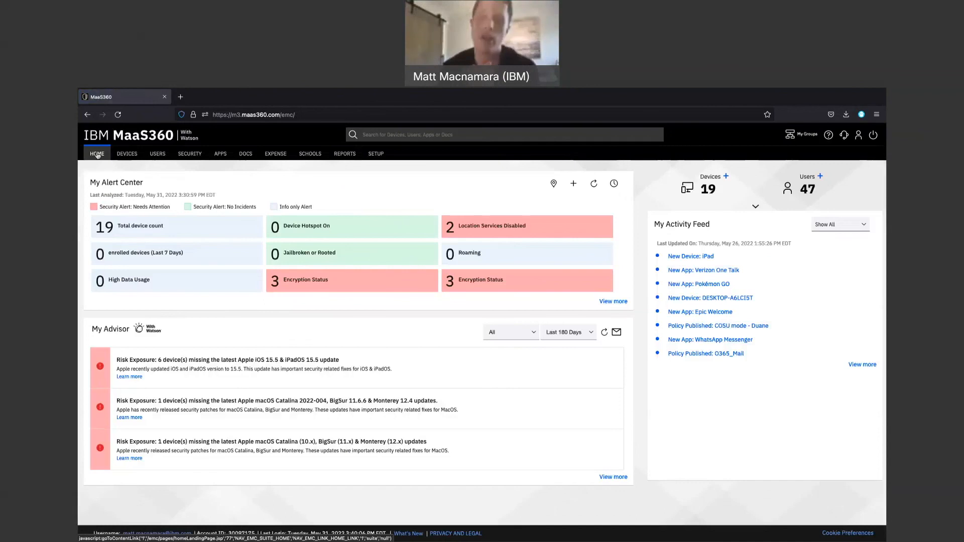
mouse_move(476, 90)
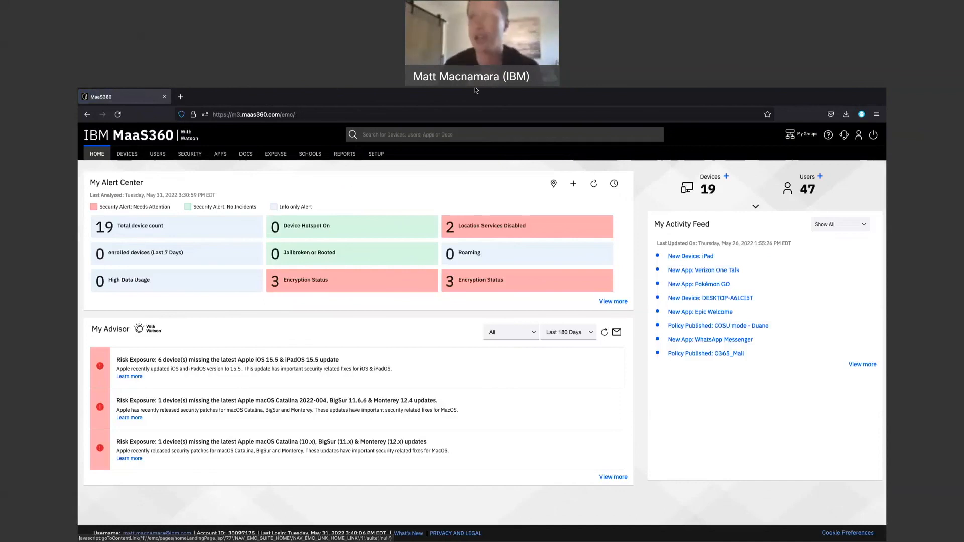